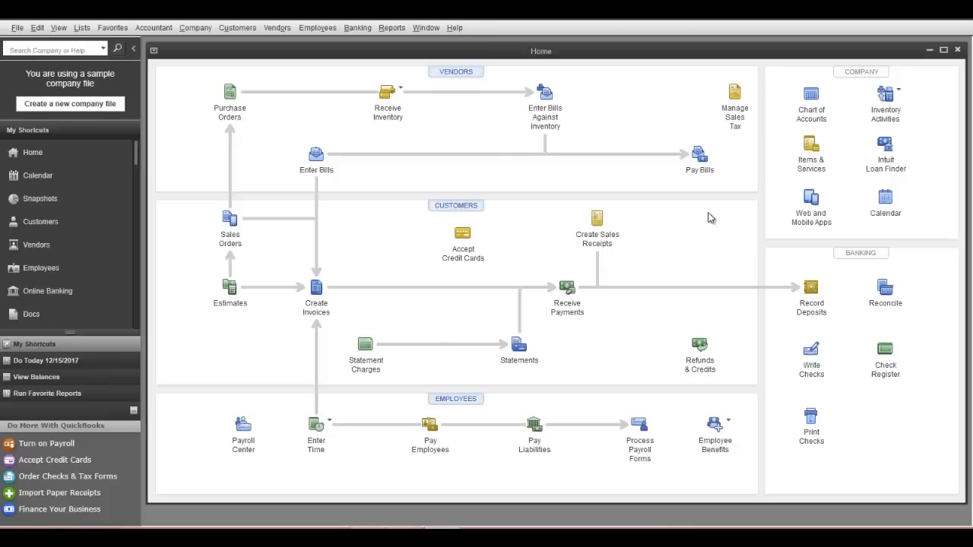
mouse_move(810, 152)
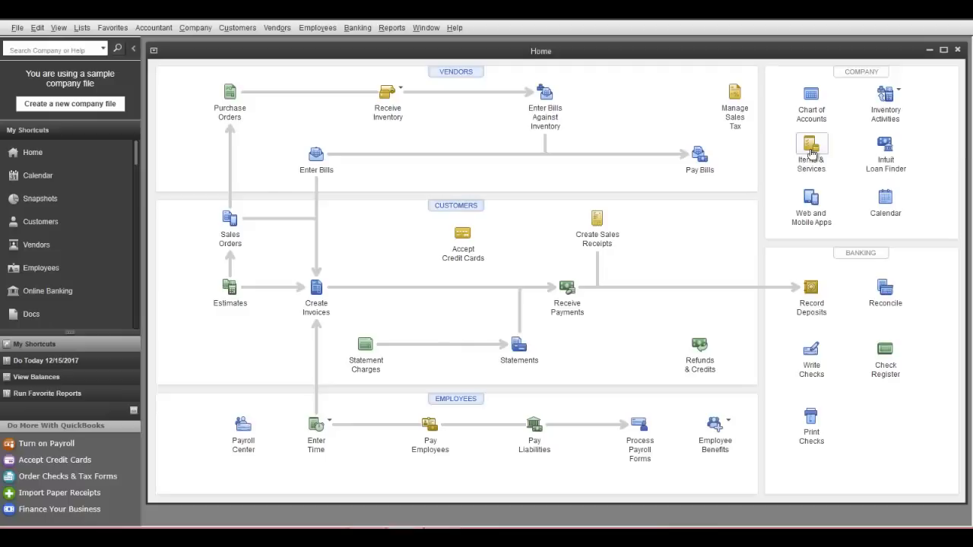
Open the Item List from Items & Services in the Home page's Company section.
left_click(810, 148)
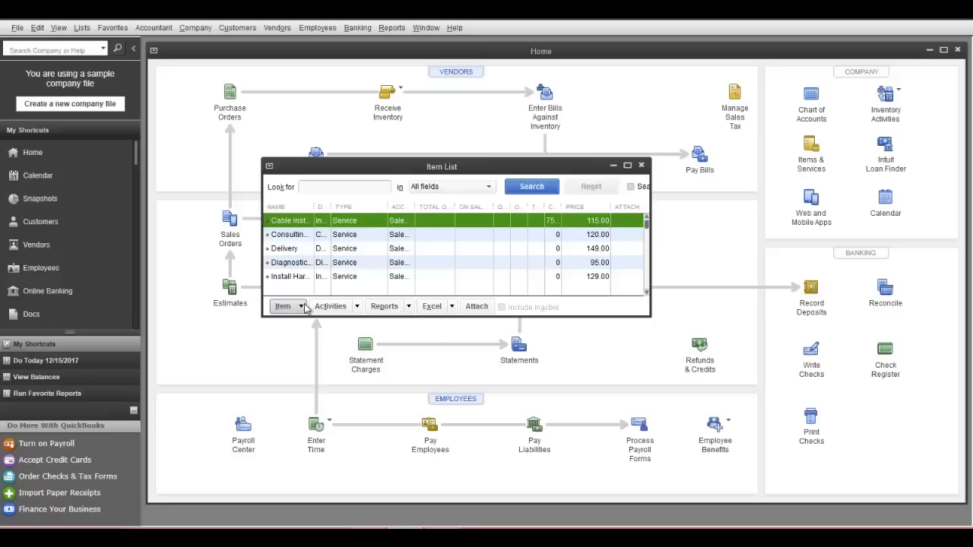
Create a new item in the Item List with type set to Sales Tax Item.
left_click(288, 306)
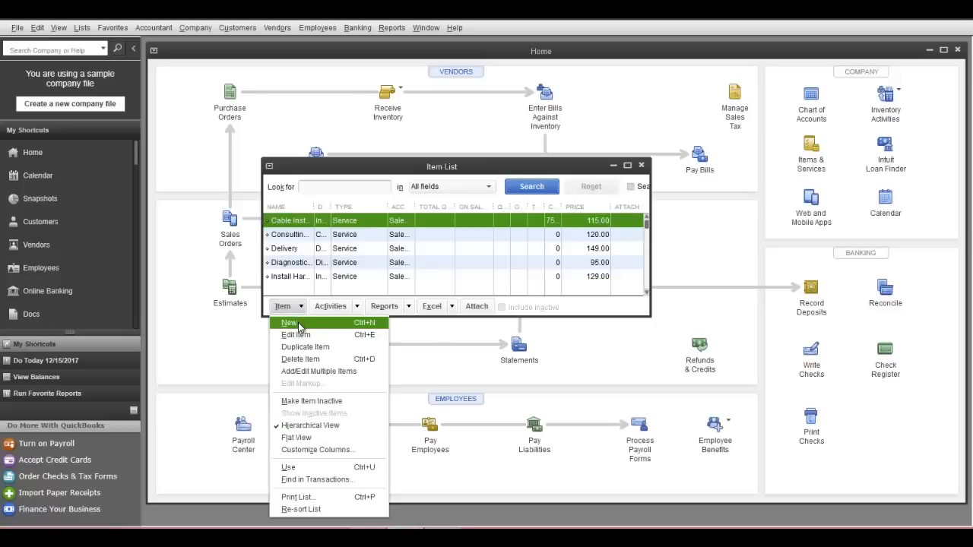
left_click(289, 322)
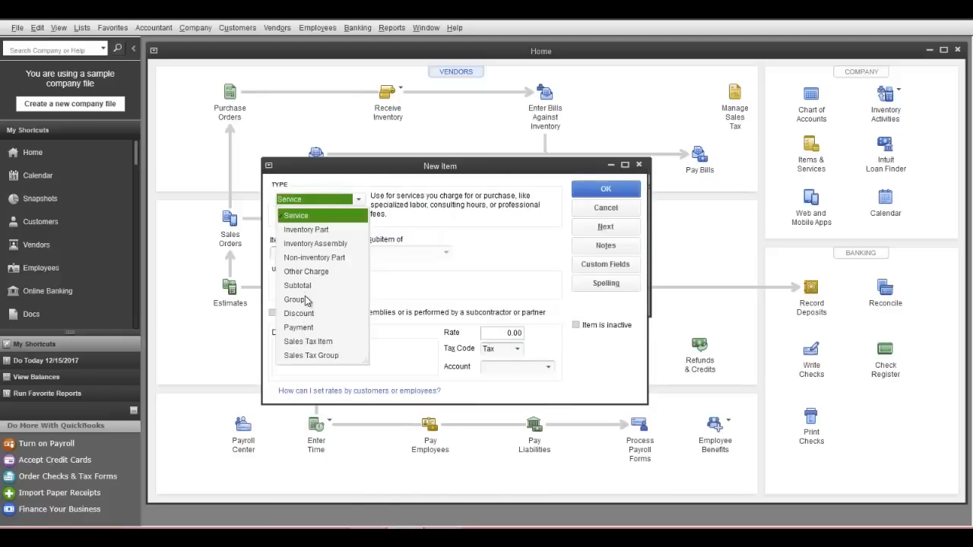
mouse_move(318, 344)
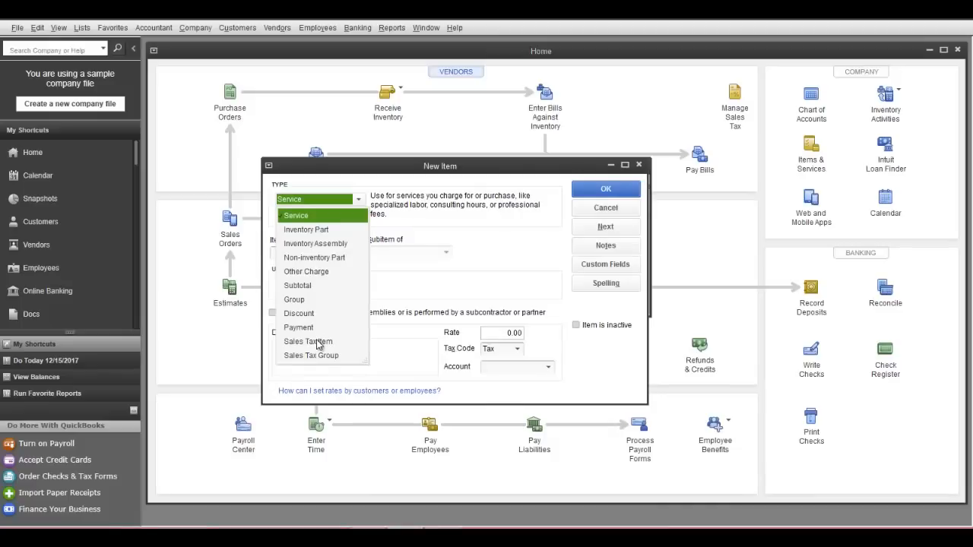
left_click(308, 341)
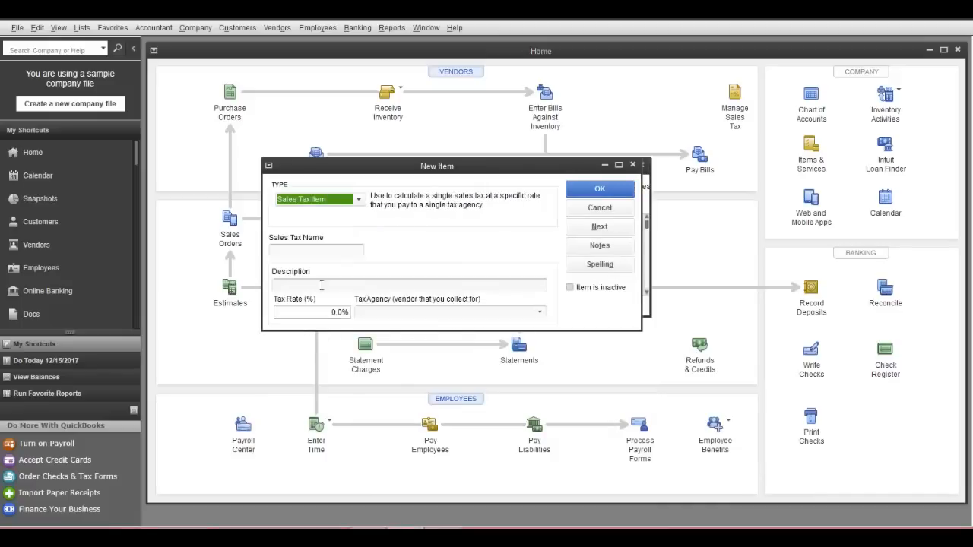
left_click(316, 251)
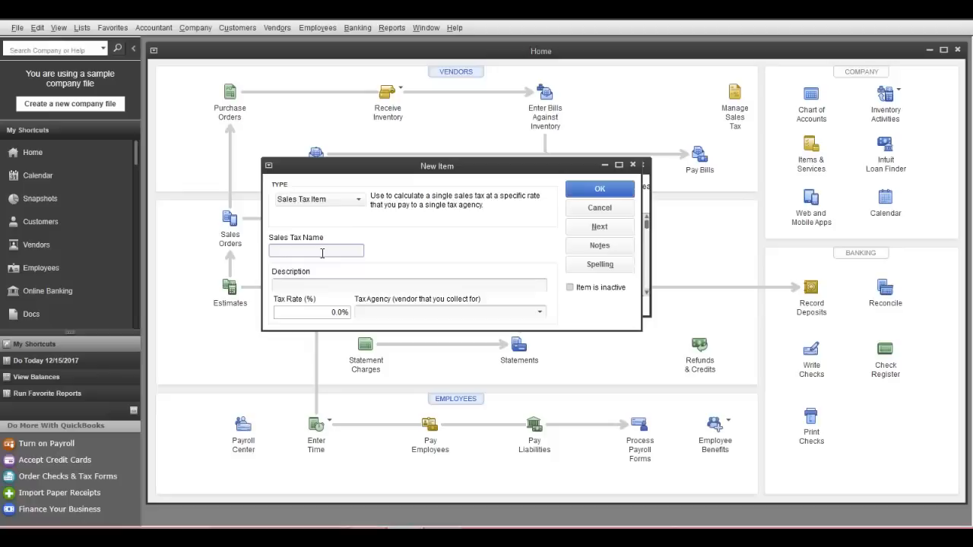
Enter Sample City as name, Sales Tax as description, and an 8.875% tax rate.
type("Sample City")
left_click(409, 285)
type("Sales Tax")
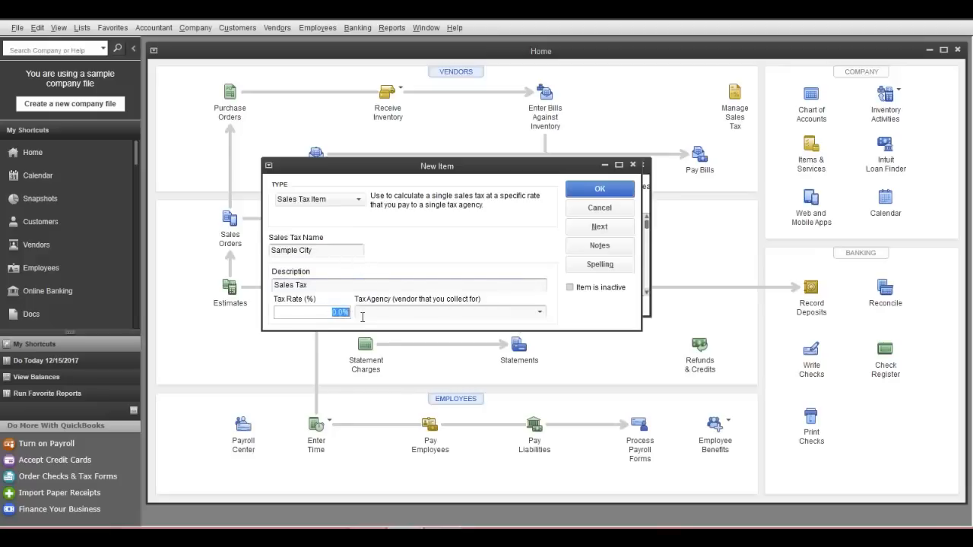
type("8.875")
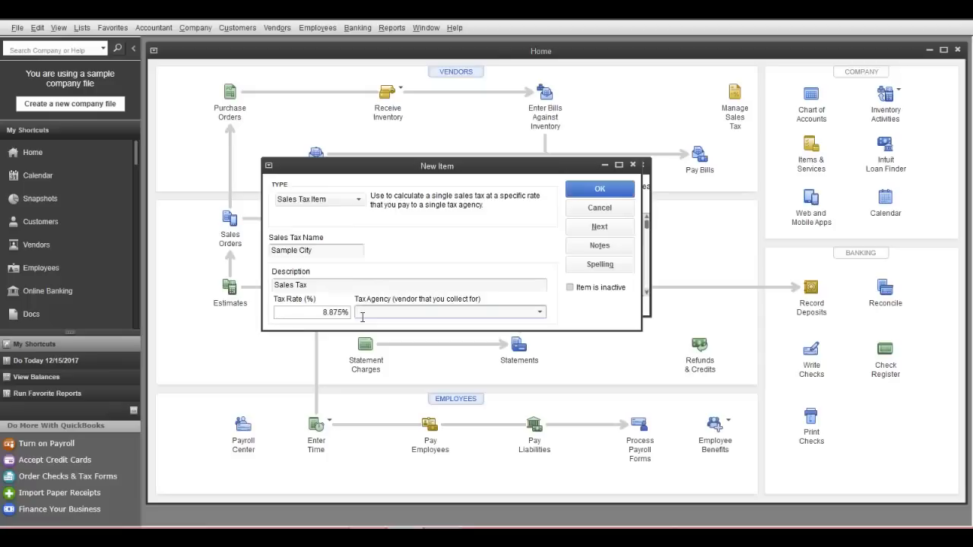
left_click(539, 312)
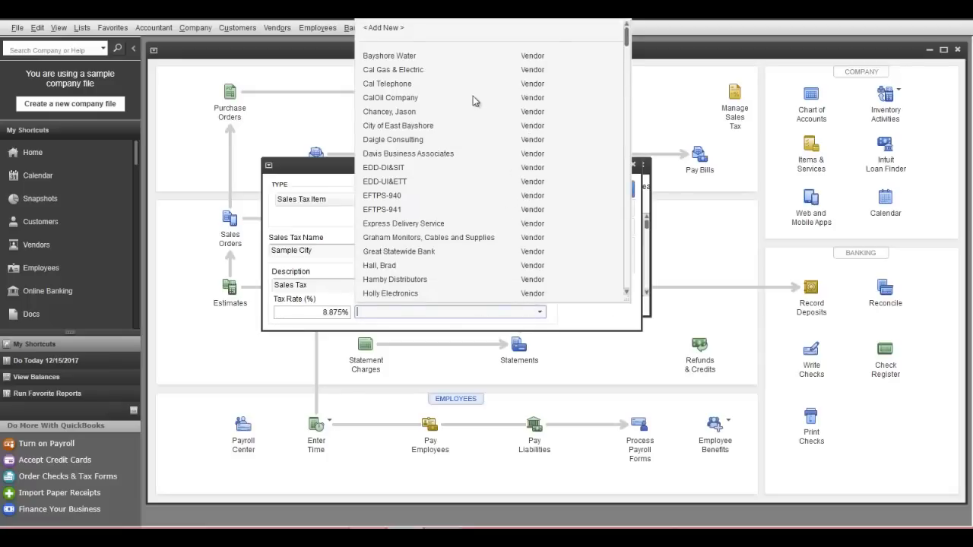
mouse_move(463, 208)
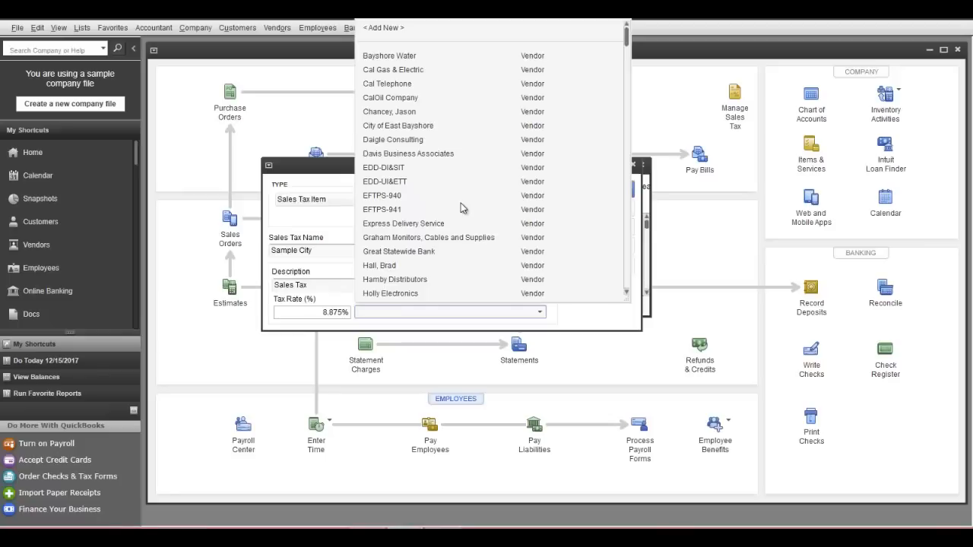
mouse_move(467, 82)
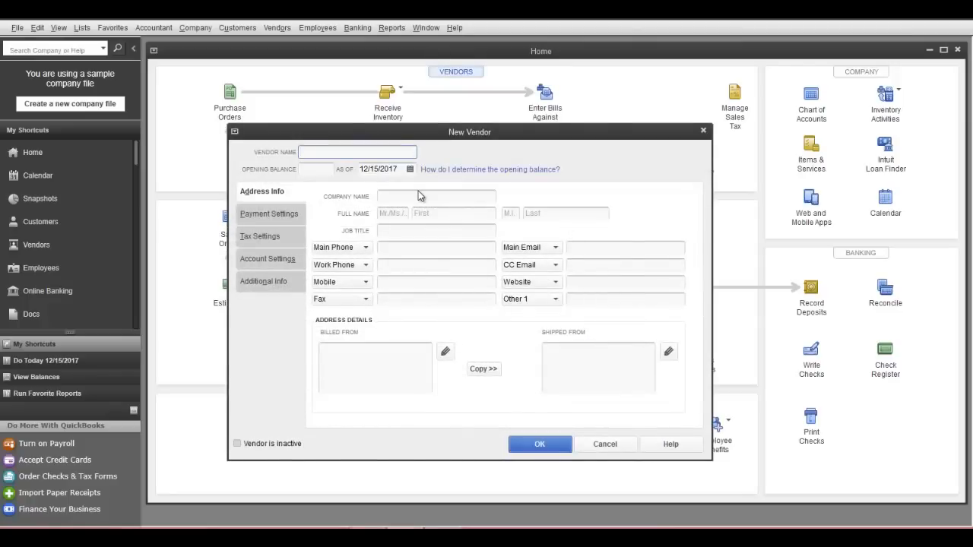
Add vendor Sample Tax Agency, as of 01/01/2012, as the item's tax agency.
type("Sample Tax Agency")
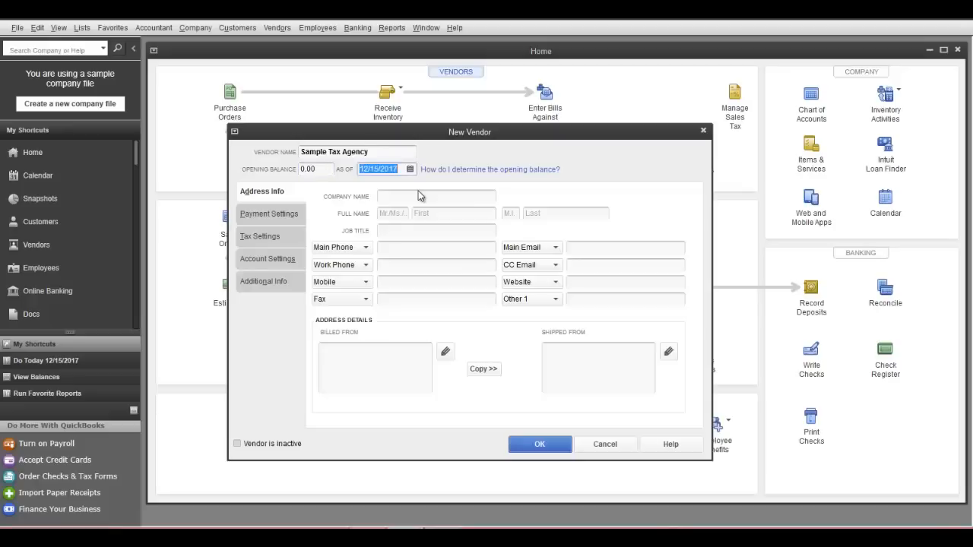
type("01/01/2012")
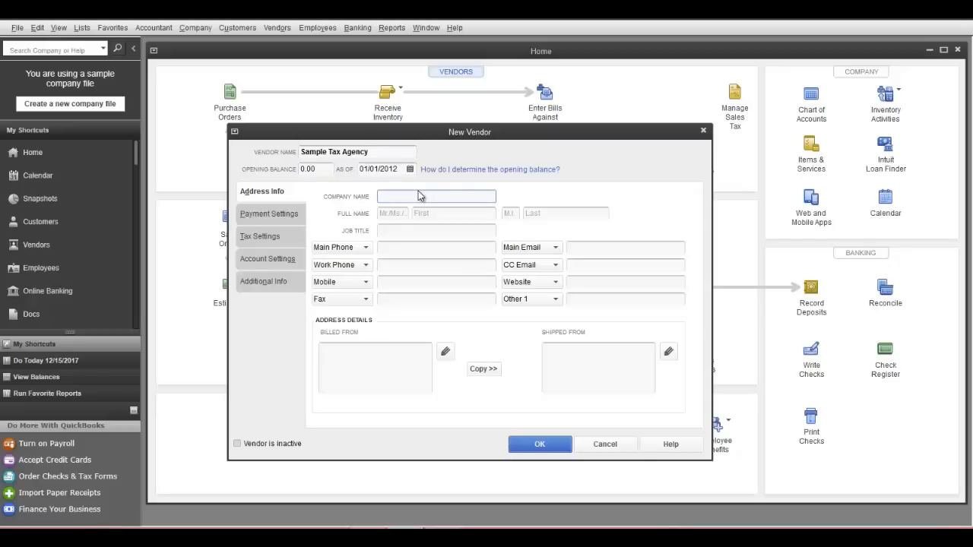
type("Sample Tax Agency")
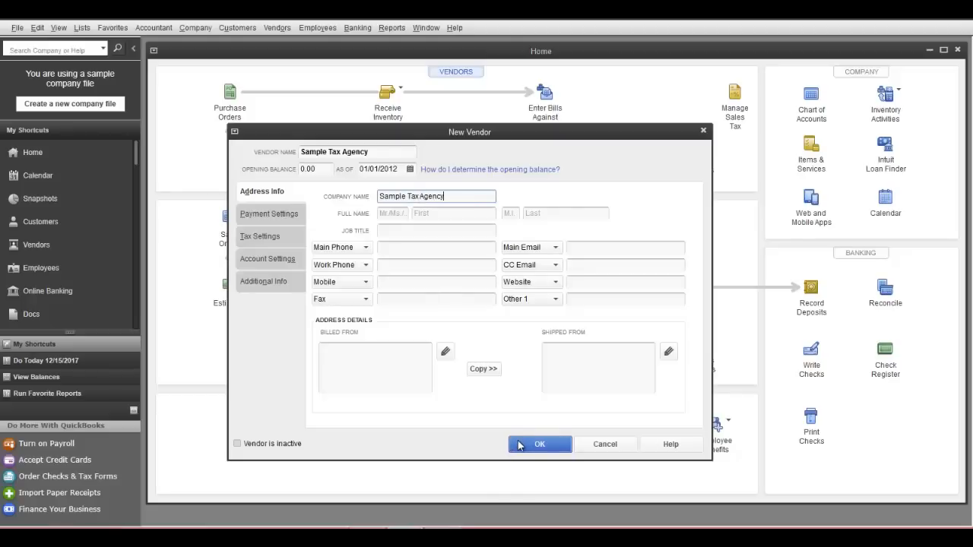
left_click(540, 444)
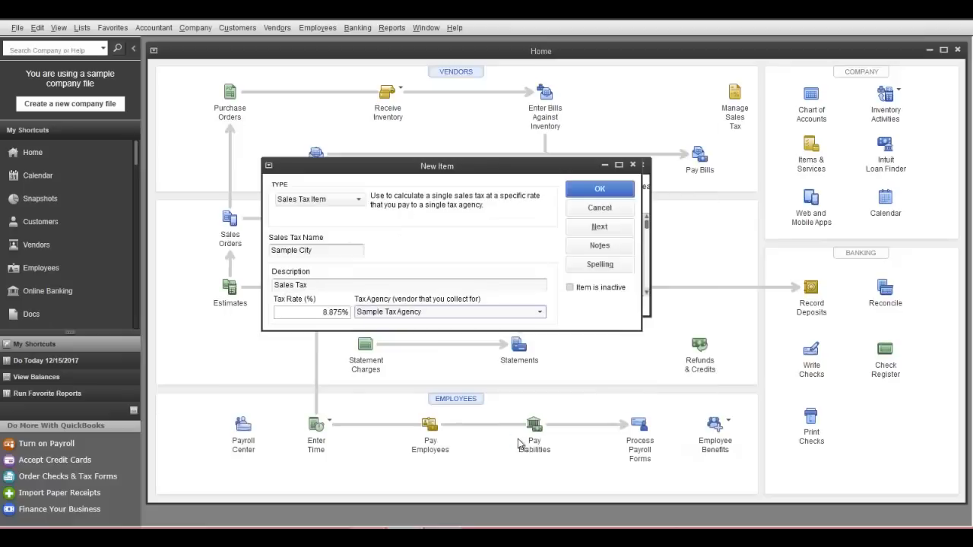
mouse_move(534, 257)
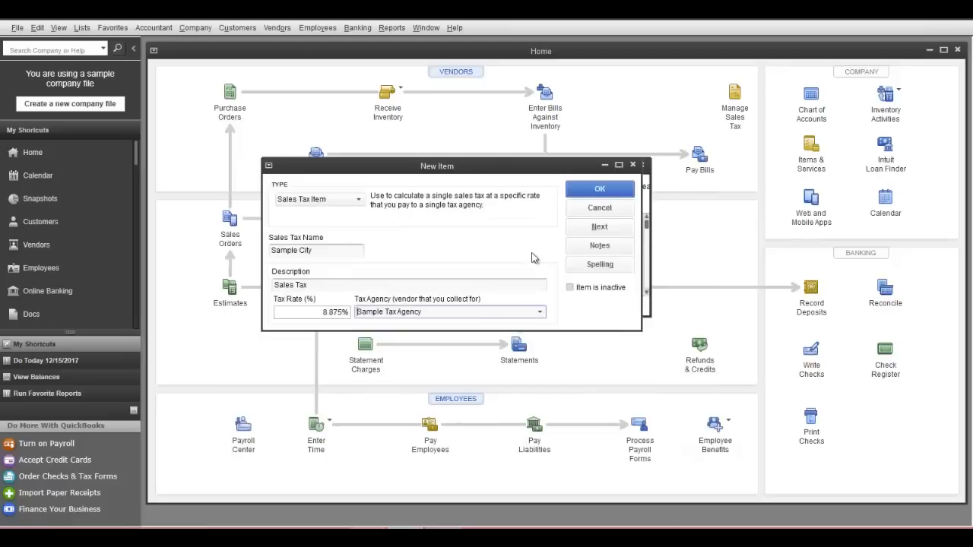
mouse_move(421, 303)
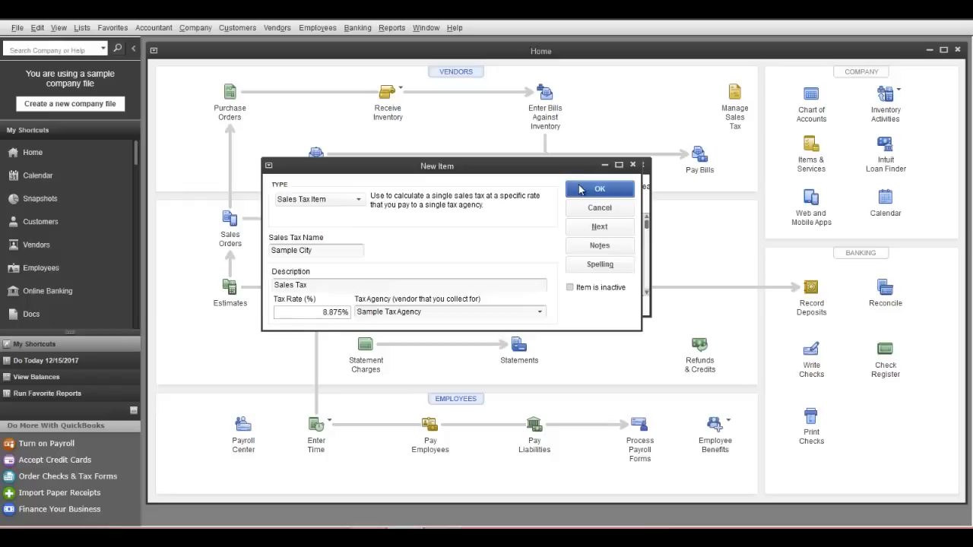
Save the Sample City 8.875% tax item and close the Item List.
left_click(599, 188)
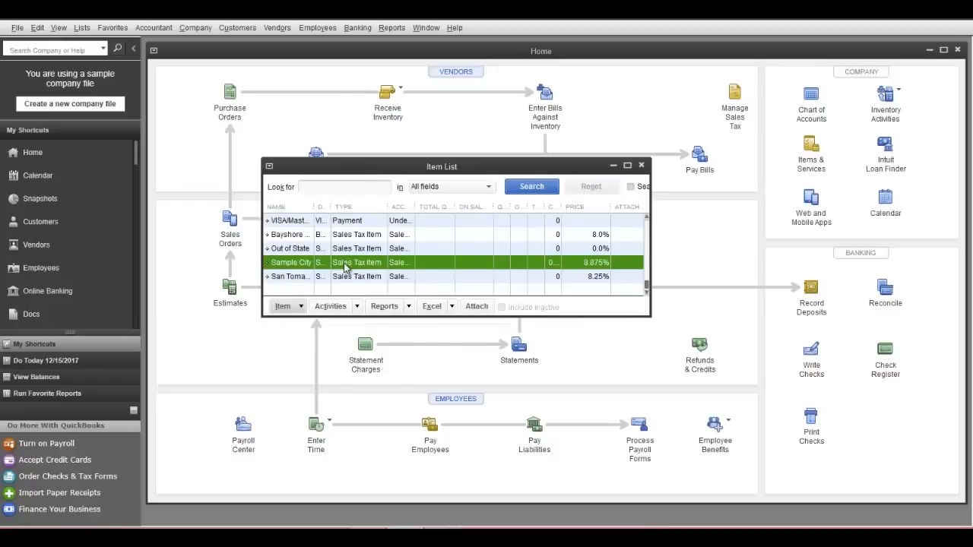
mouse_move(626, 173)
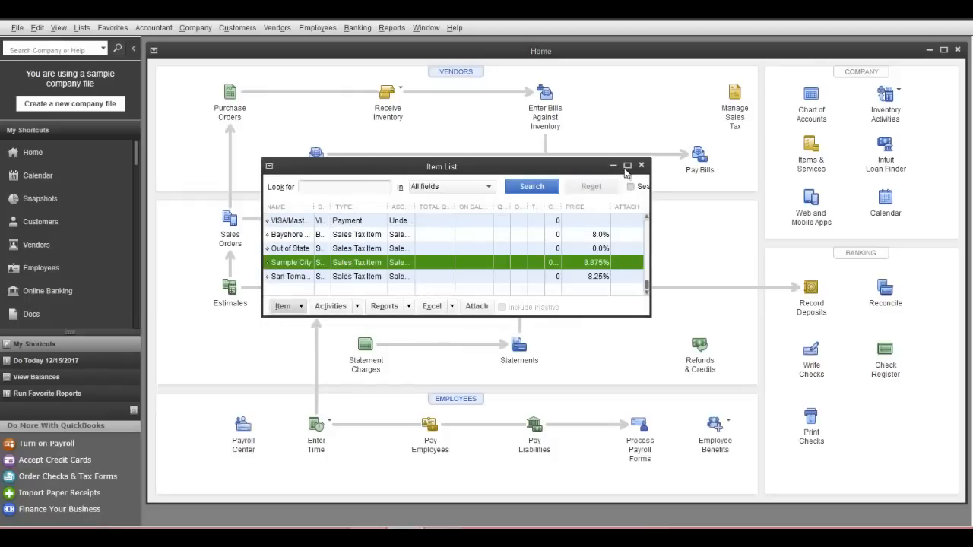
left_click(641, 165)
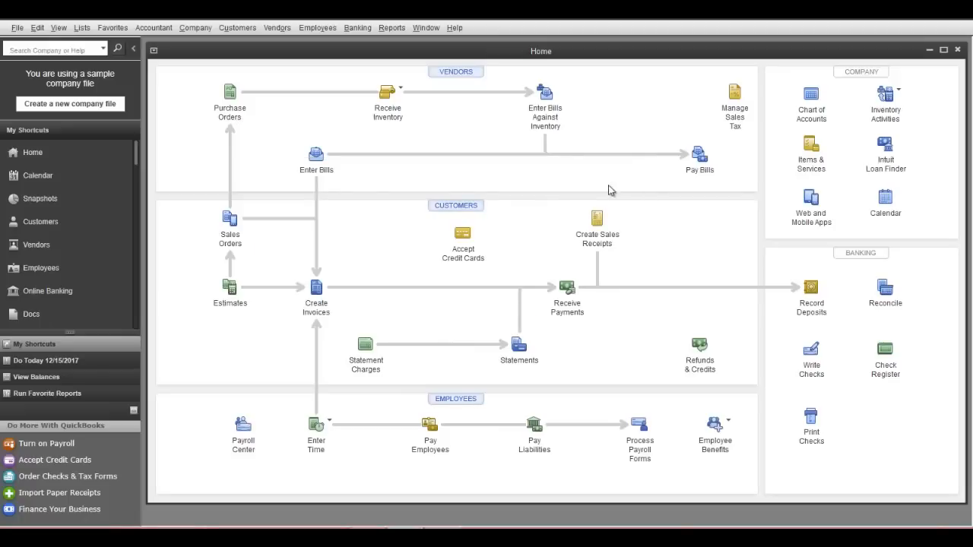
mouse_move(380, 297)
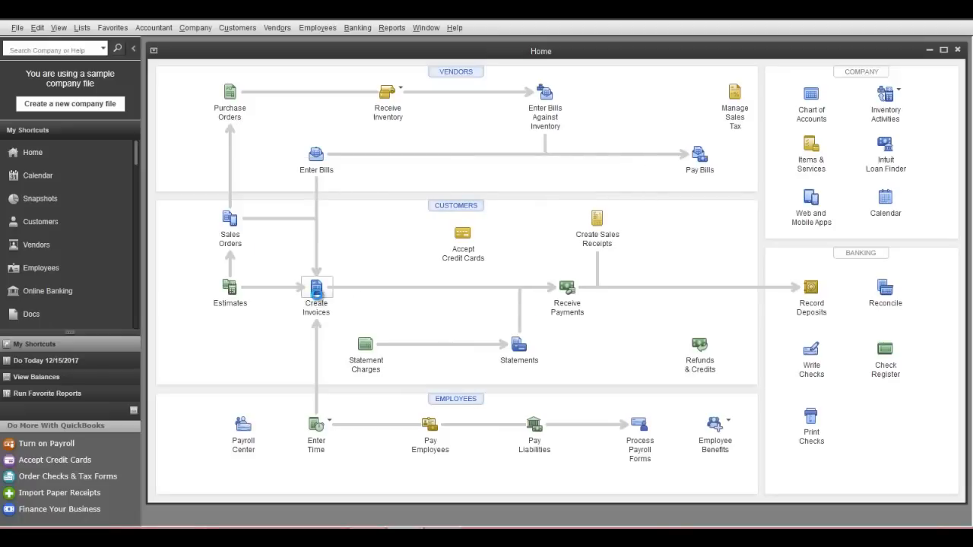
left_click(315, 291)
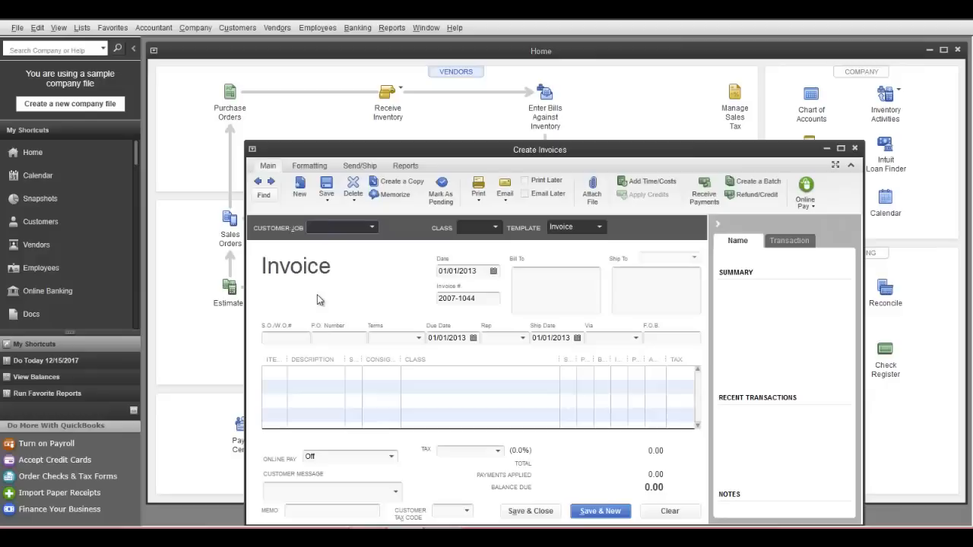
mouse_move(380, 238)
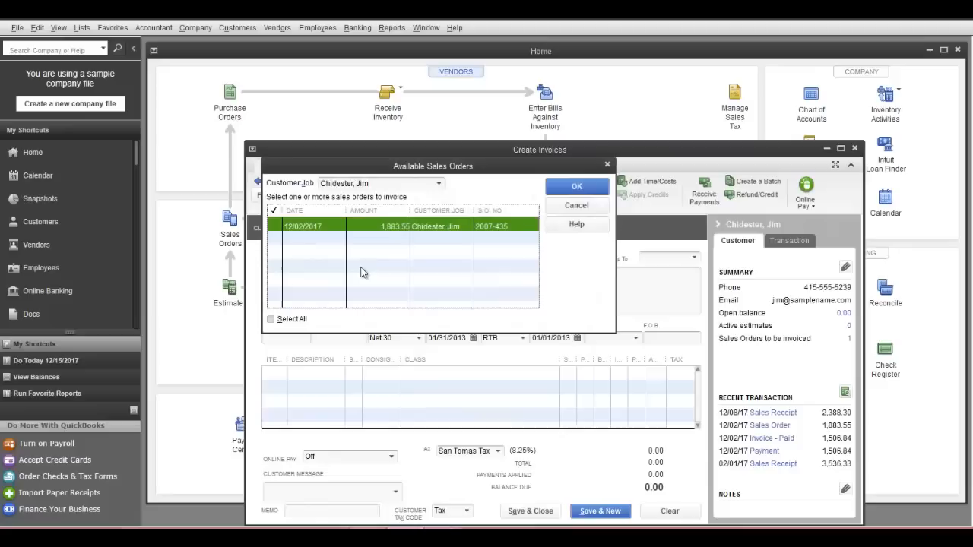
mouse_move(577, 206)
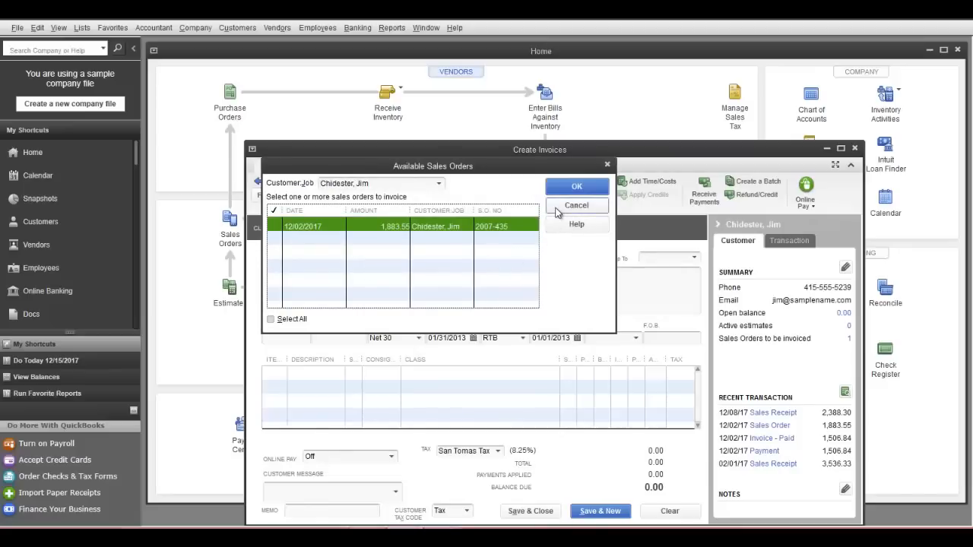
left_click(576, 186)
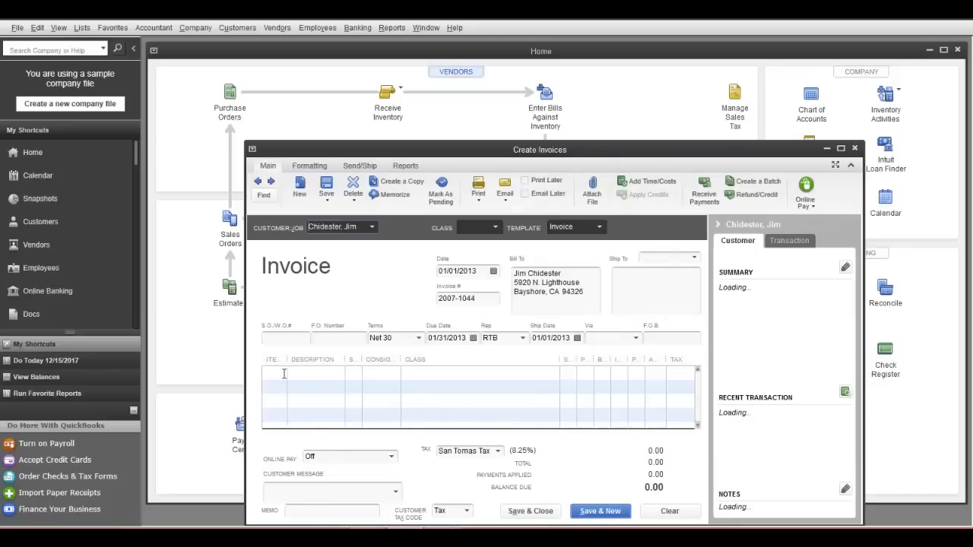
Add a DVD ROM Player line to the invoice, making the balance due 172.11.
left_click(283, 374)
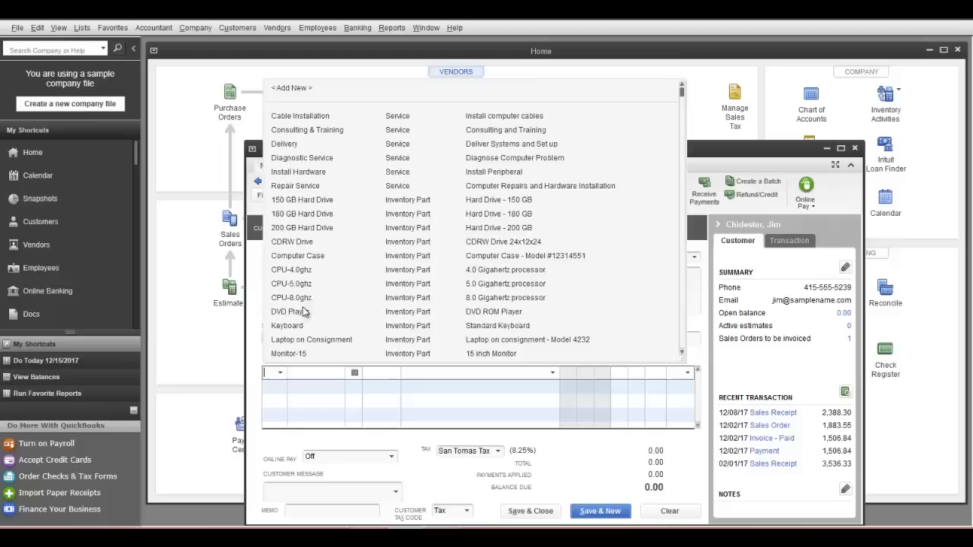
left_click(291, 312)
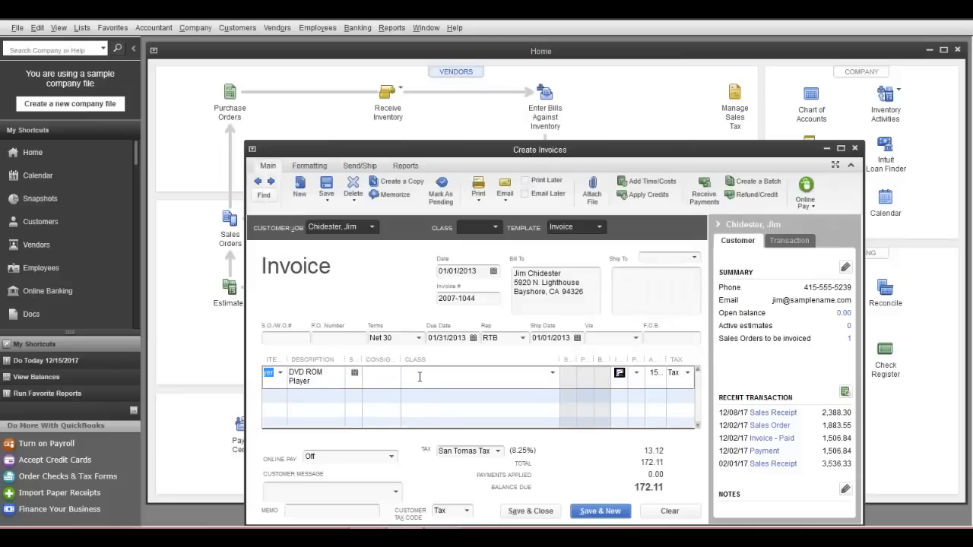
mouse_move(572, 435)
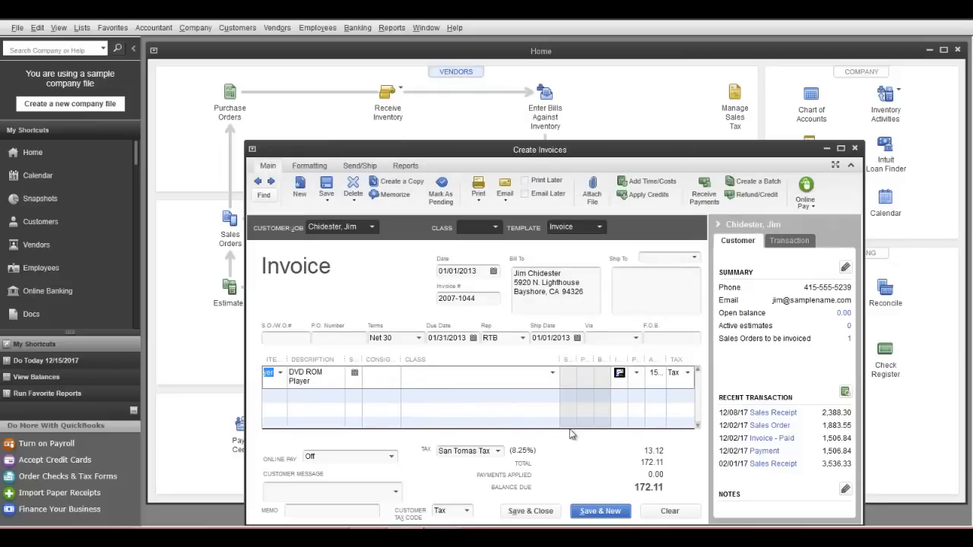
left_click(497, 451)
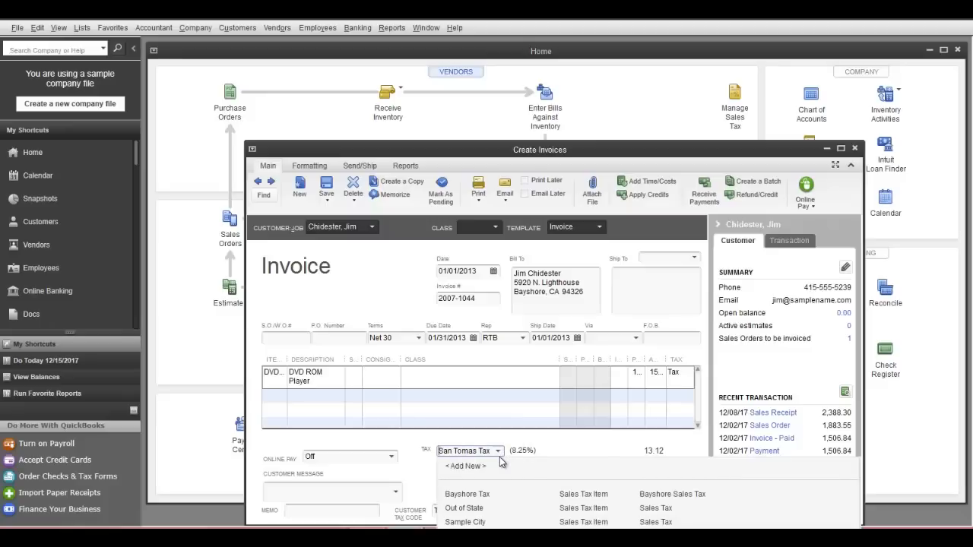
mouse_move(487, 525)
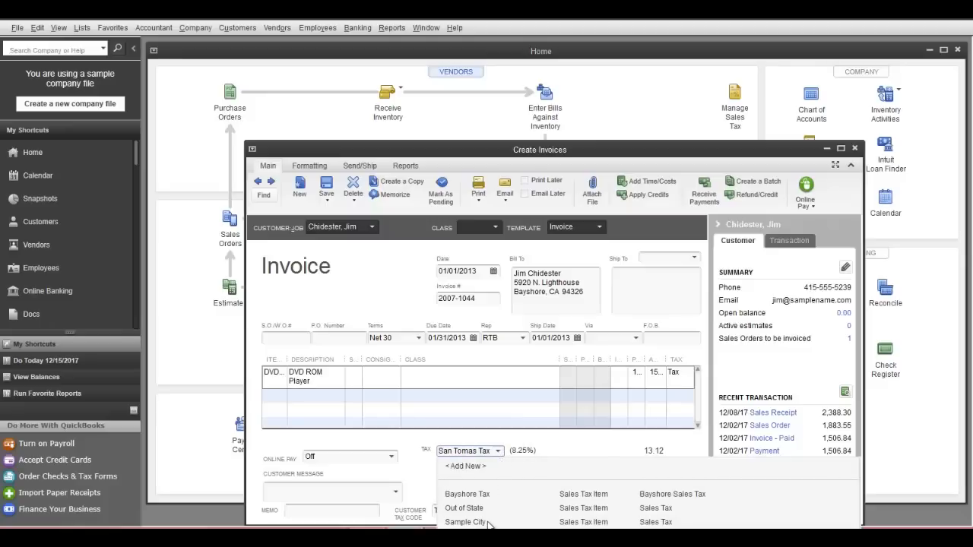
Select Sample City as the invoice tax, giving 14.11 tax and 173.10 due.
left_click(465, 523)
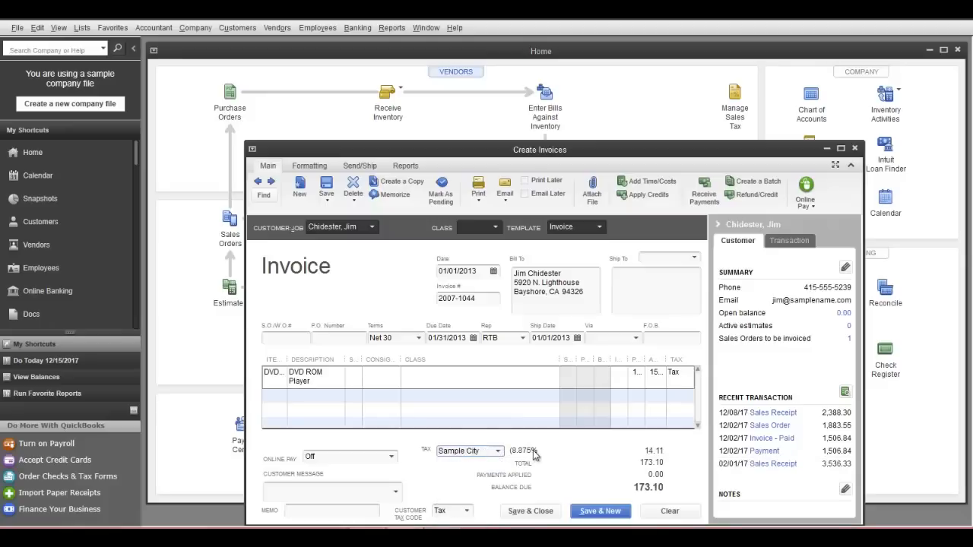
mouse_move(644, 454)
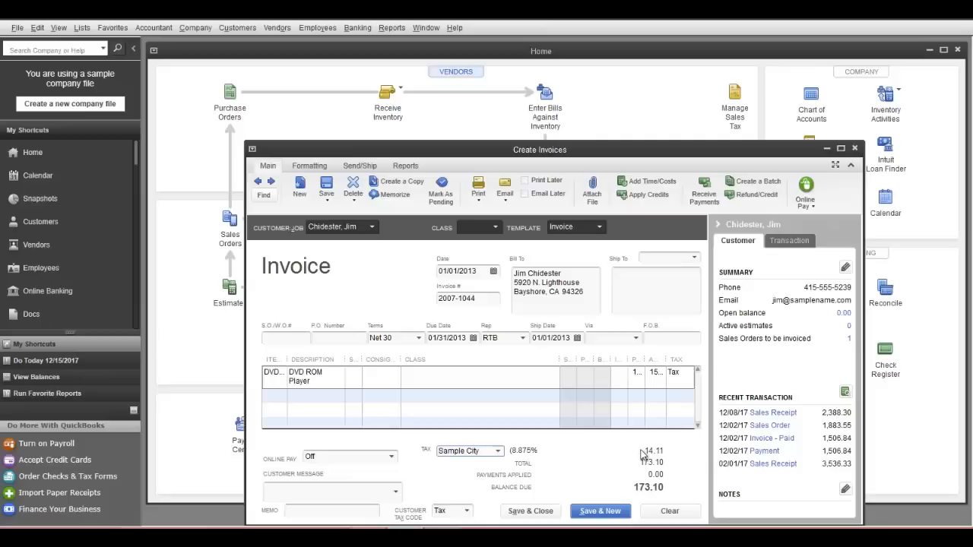
mouse_move(580, 487)
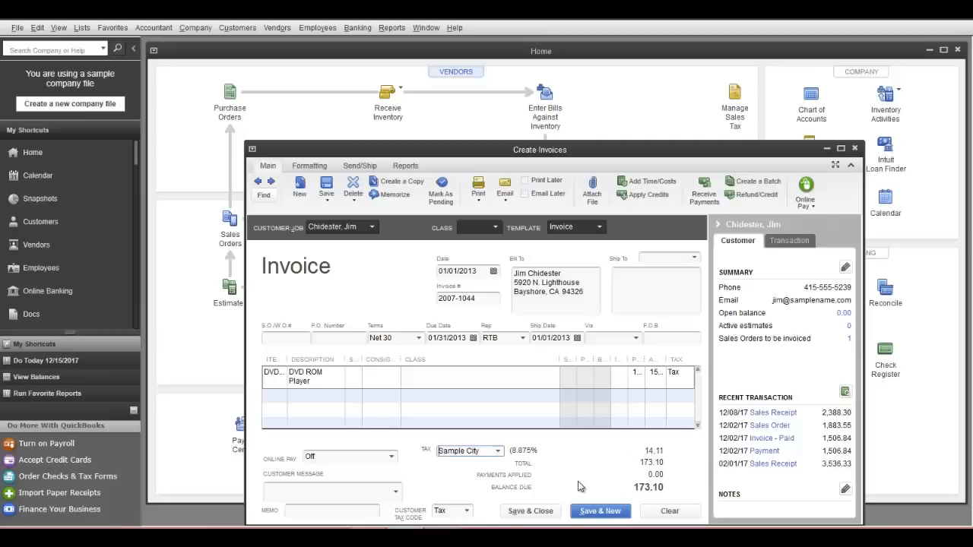